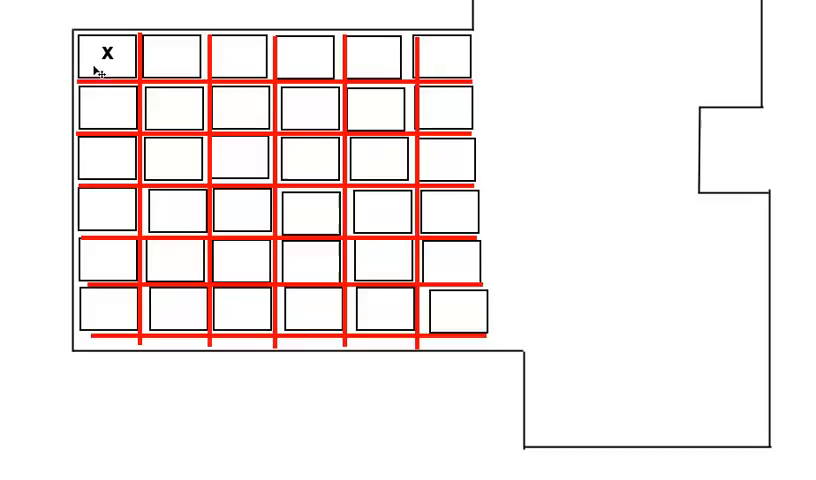
{"action": "mouse_move", "coordinate": [176, 116]}
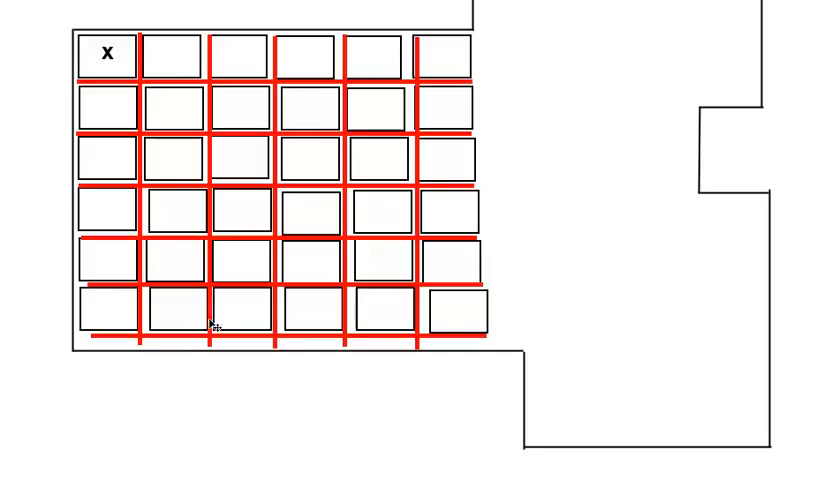
{"action": "mouse_move", "coordinate": [218, 168]}
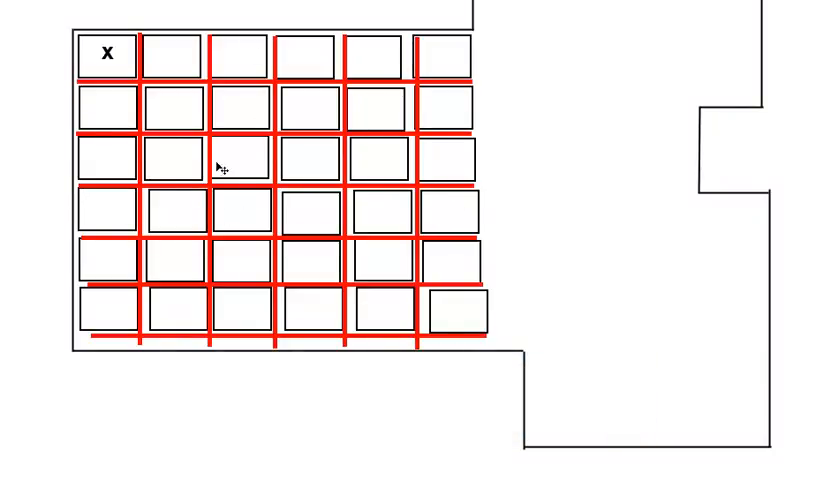